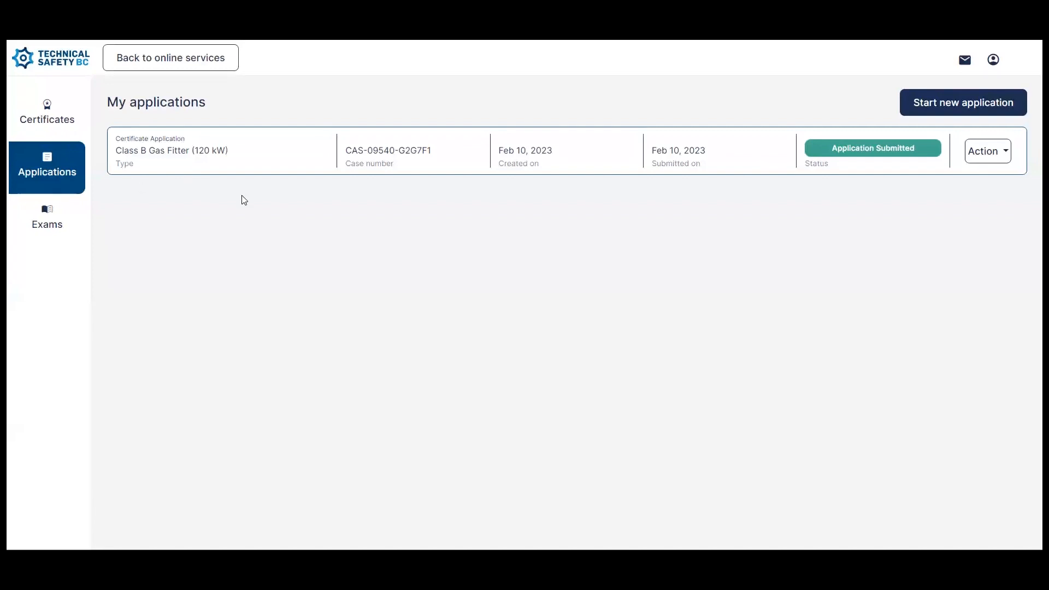
pyautogui.moveTo(375, 227)
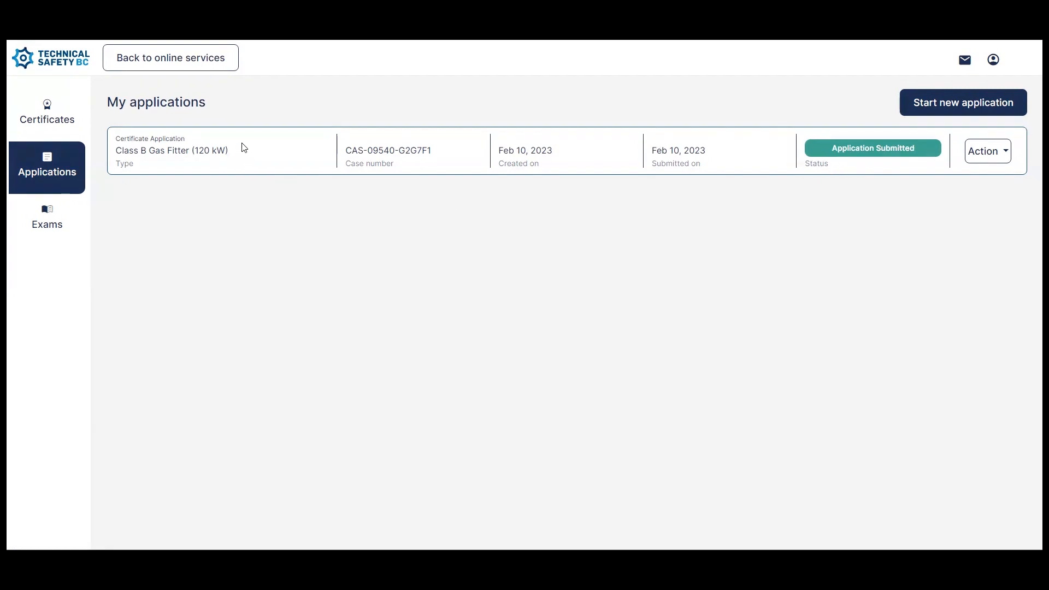
pyautogui.moveTo(215, 180)
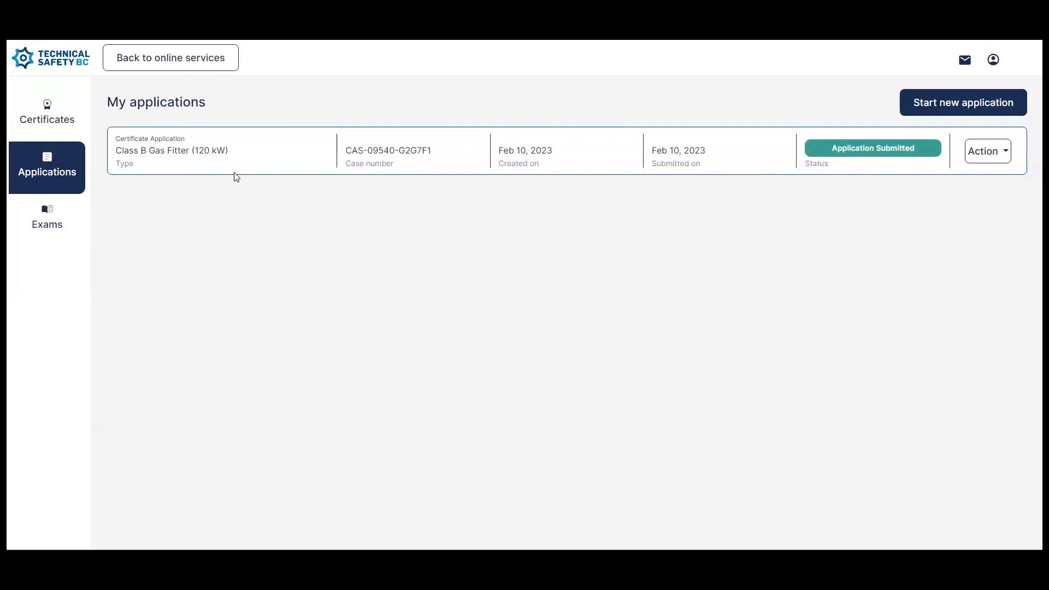
pyautogui.moveTo(239, 174)
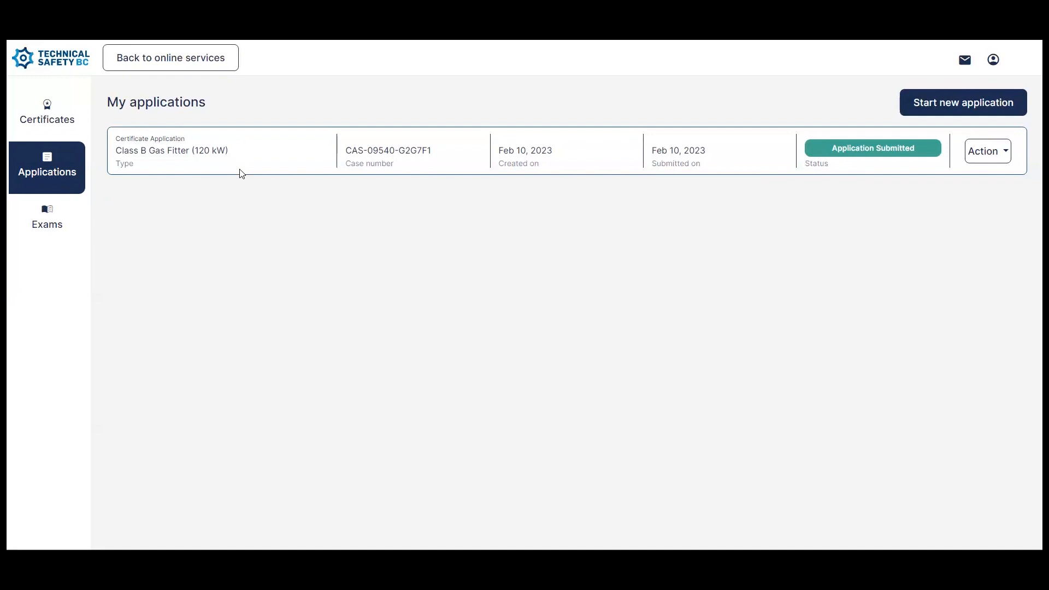
pyautogui.moveTo(806, 174)
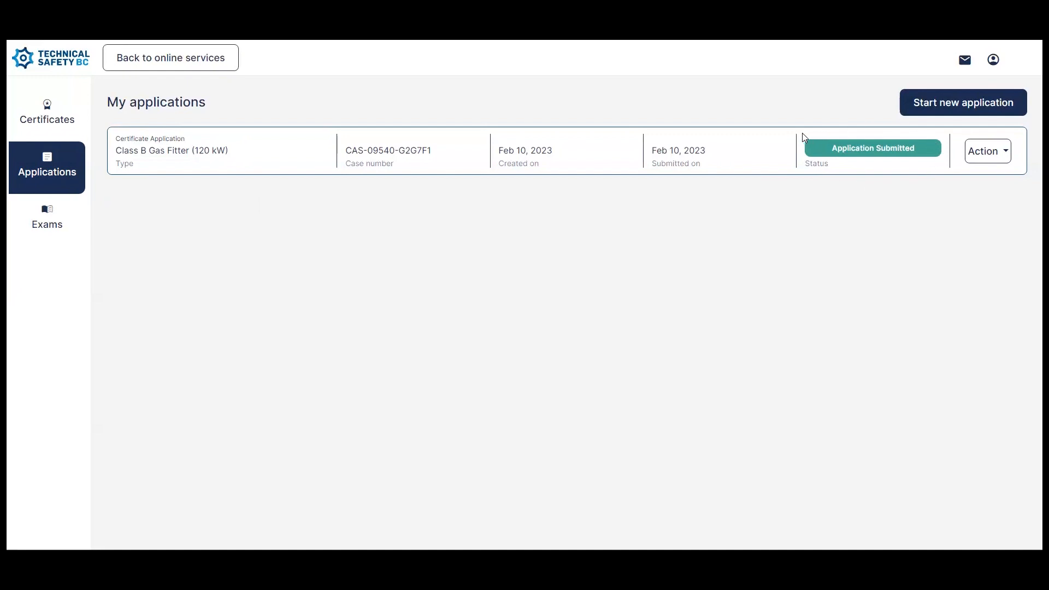
pyautogui.moveTo(796, 176)
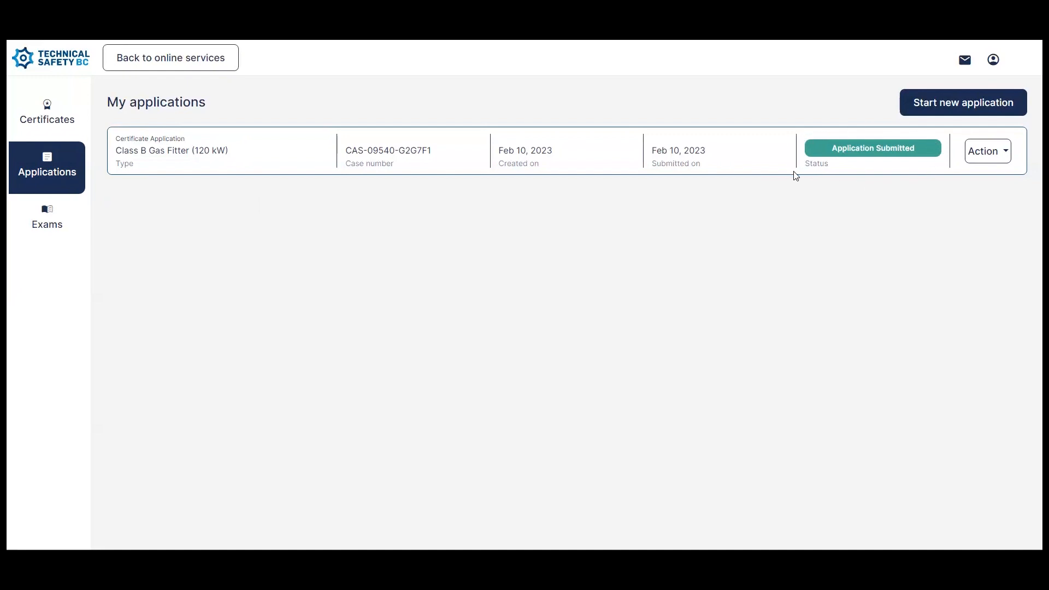
pyautogui.moveTo(743, 202)
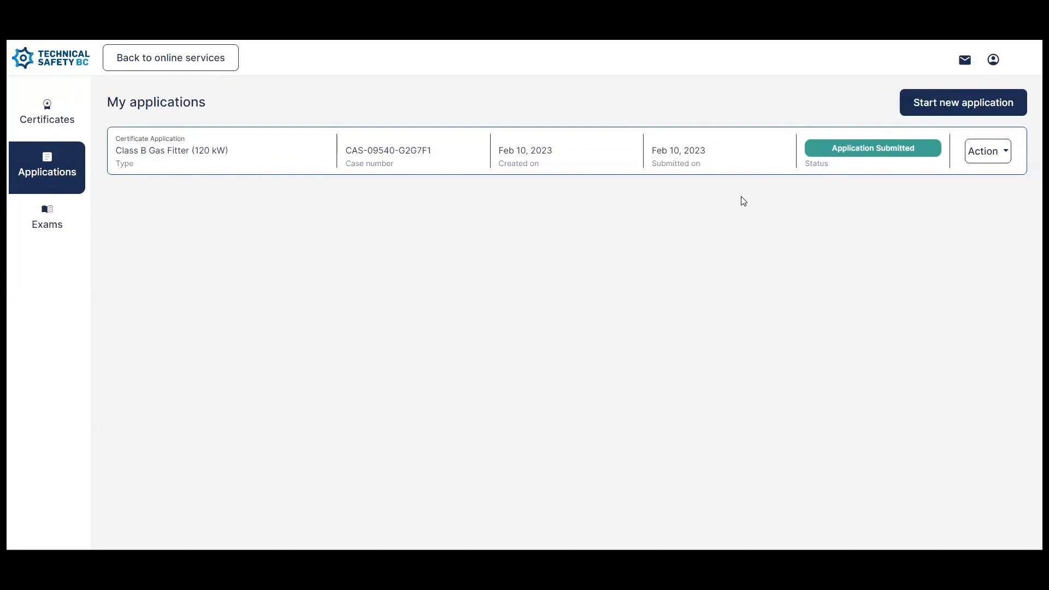
pyautogui.moveTo(151, 214)
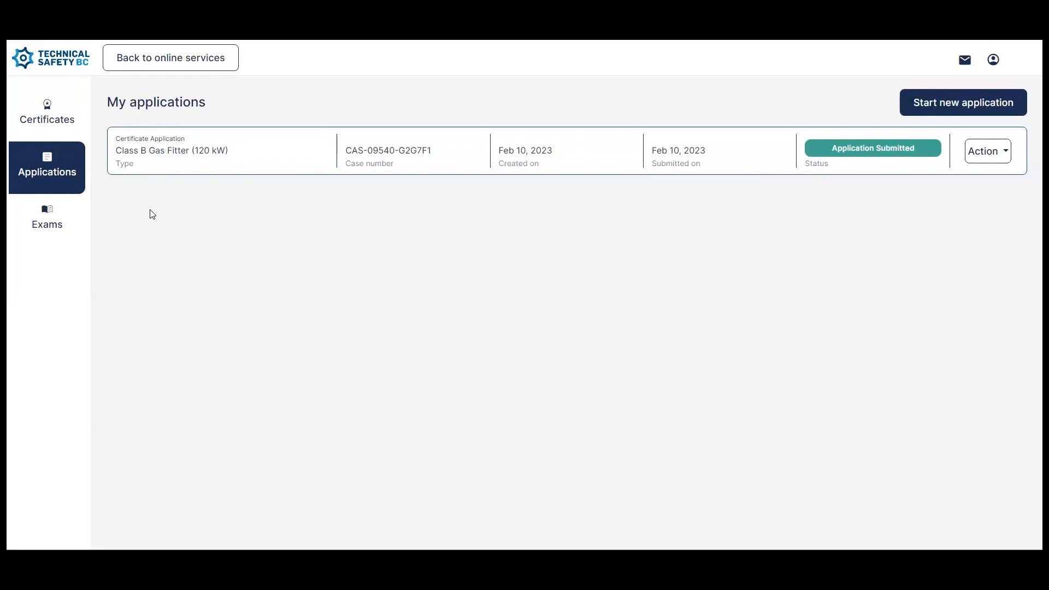
pyautogui.moveTo(198, 216)
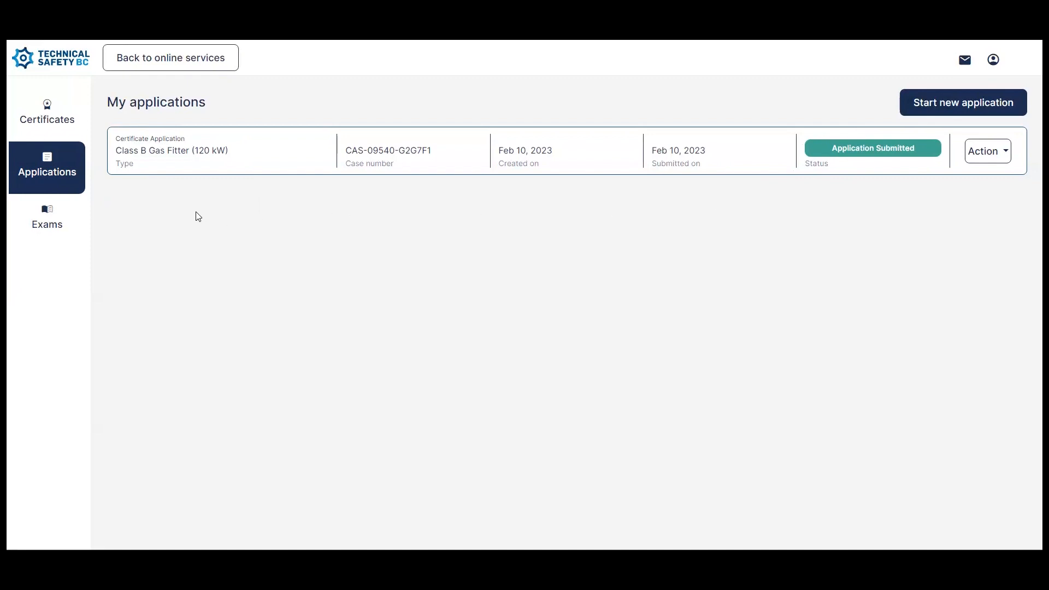
pyautogui.moveTo(203, 225)
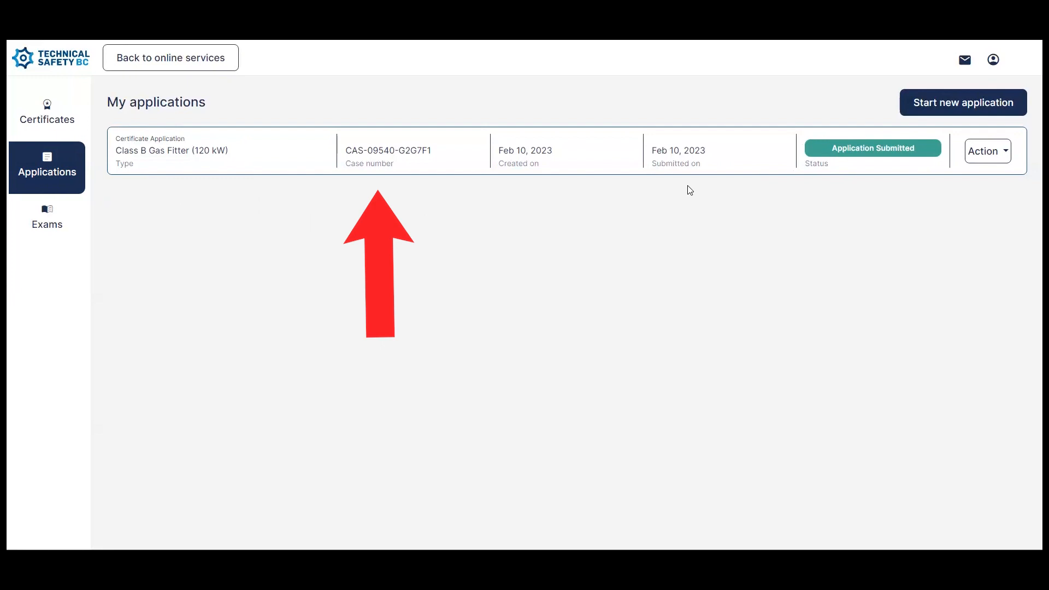
pyautogui.moveTo(325, 243)
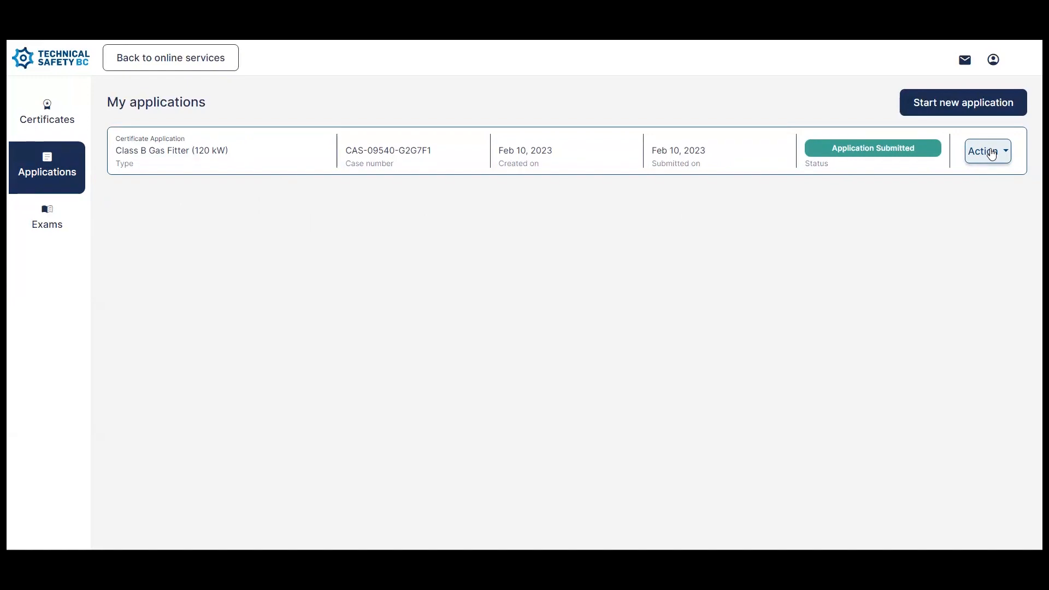
# - Reveal the View and Cancel Application options for the submitted Class B Gas Fitter application
pyautogui.click(987, 150)
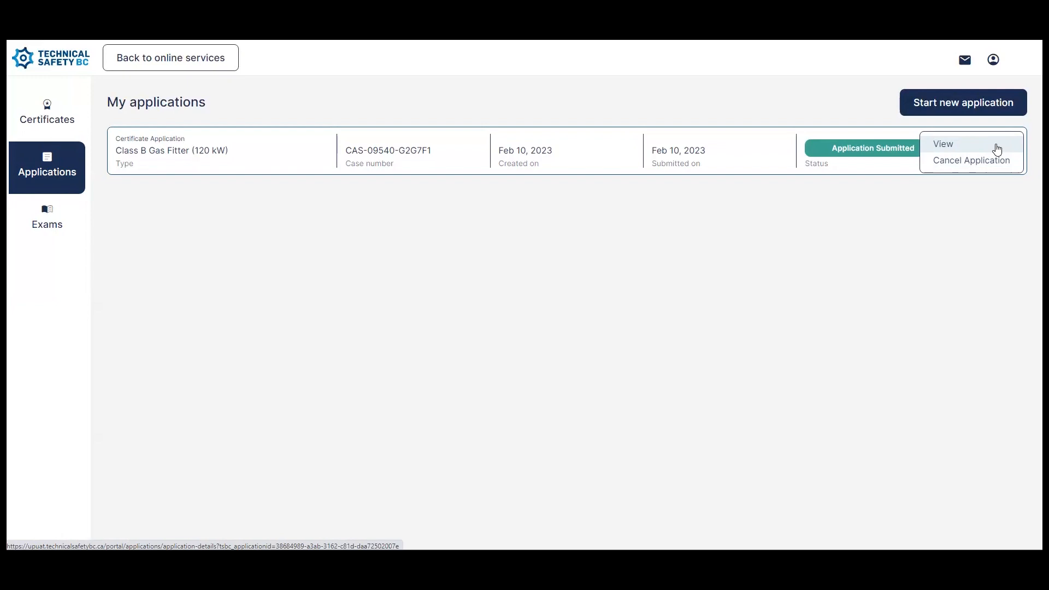
pyautogui.moveTo(970, 160)
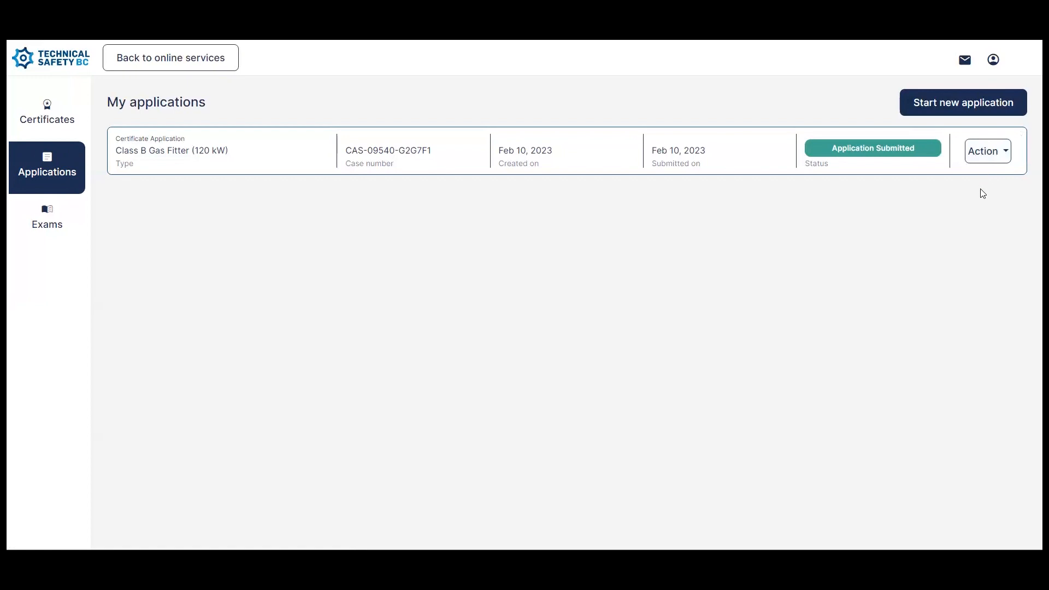
pyautogui.moveTo(926, 204)
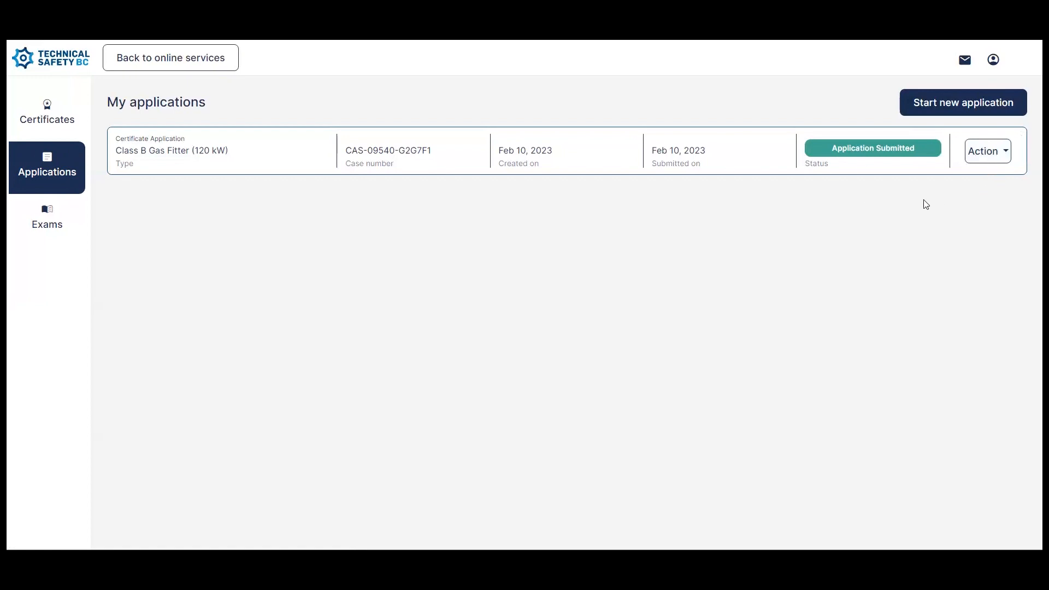
pyautogui.moveTo(882, 193)
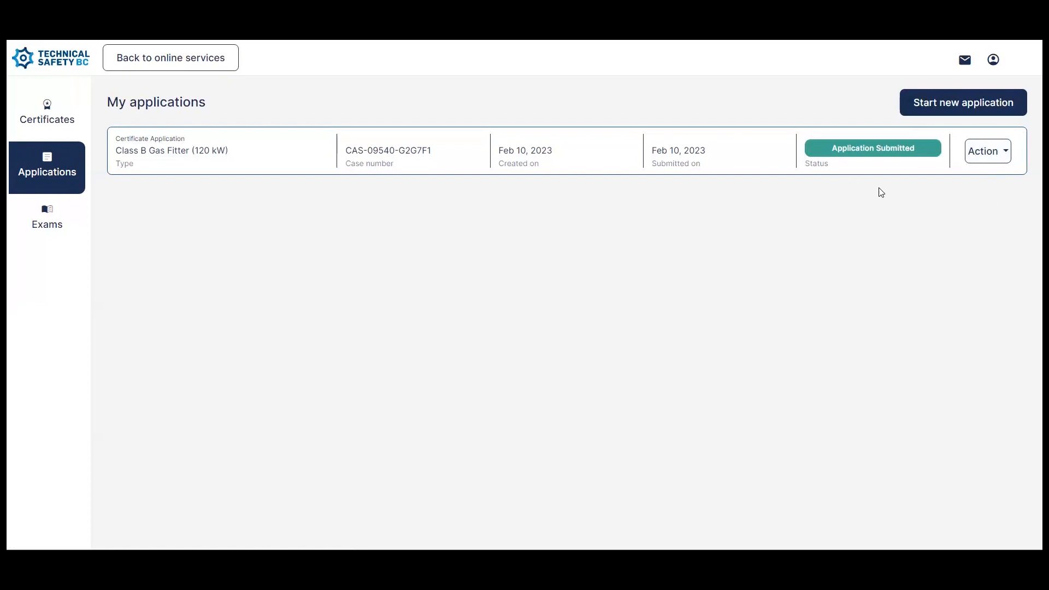
pyautogui.moveTo(846, 203)
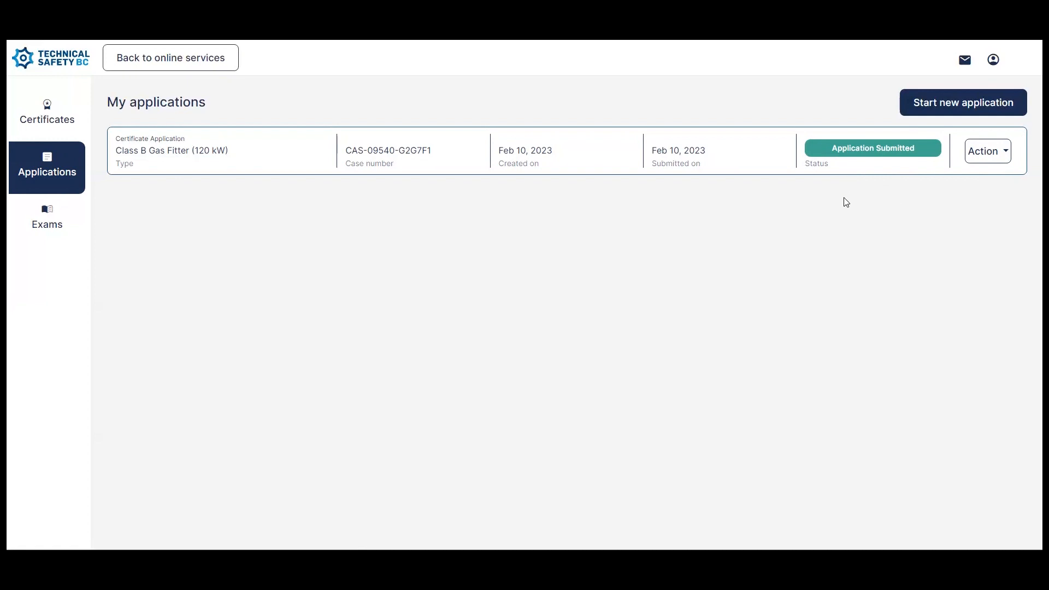
pyautogui.moveTo(801, 192)
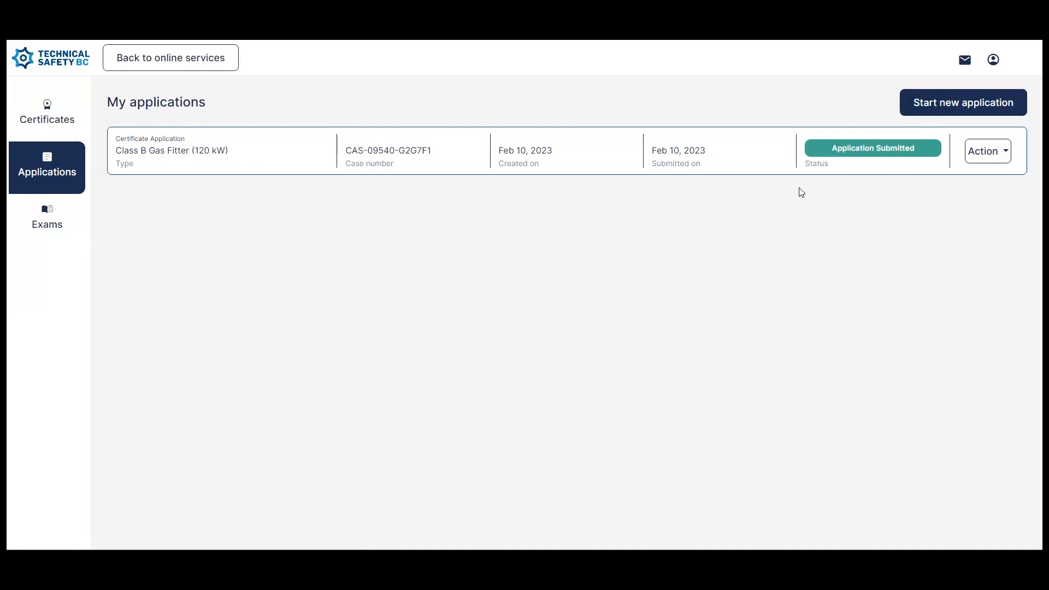
pyautogui.moveTo(240, 238)
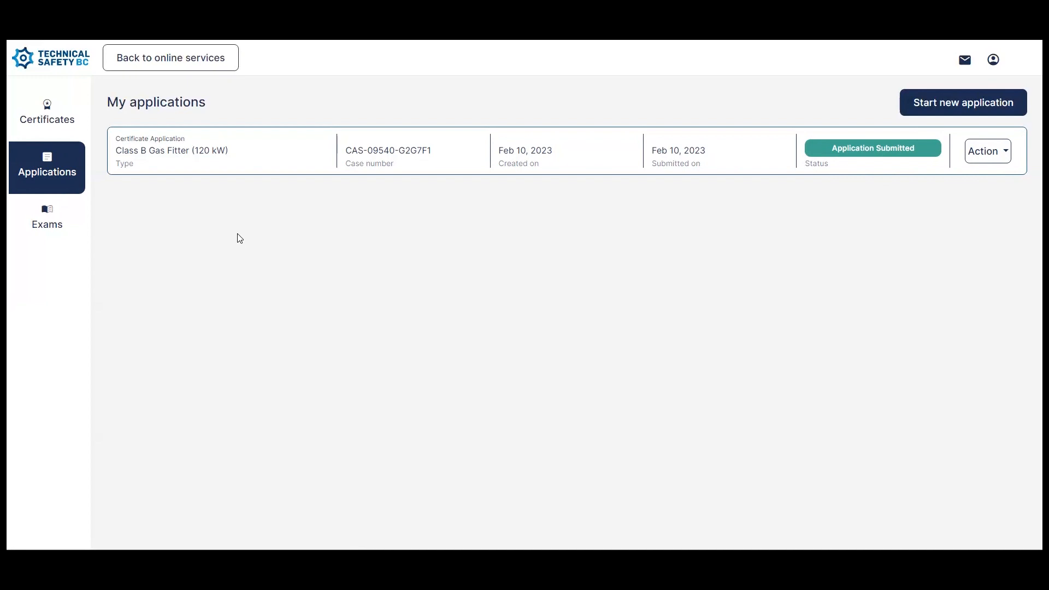
pyautogui.moveTo(248, 243)
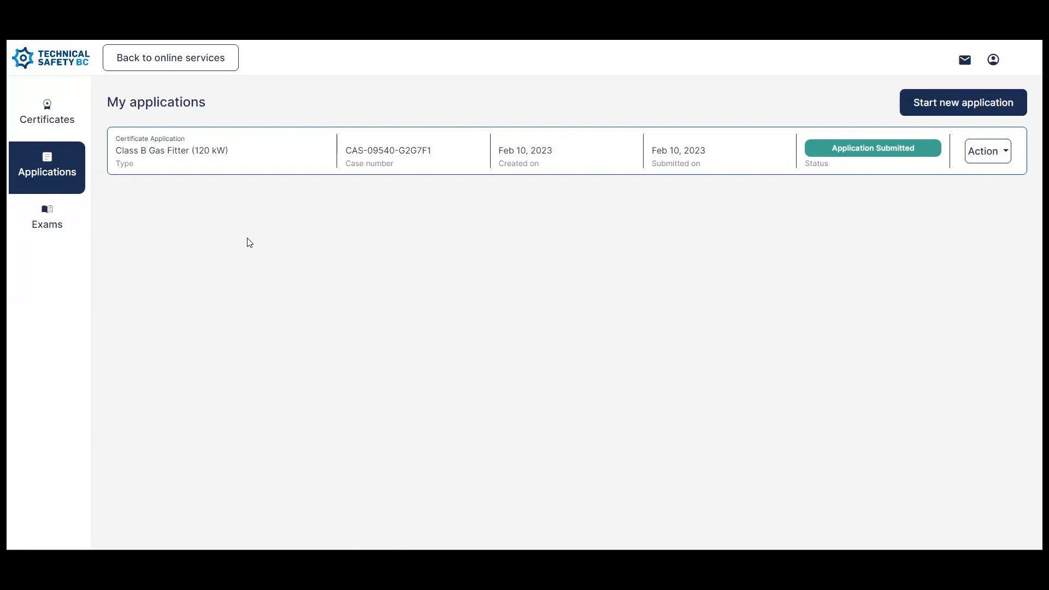